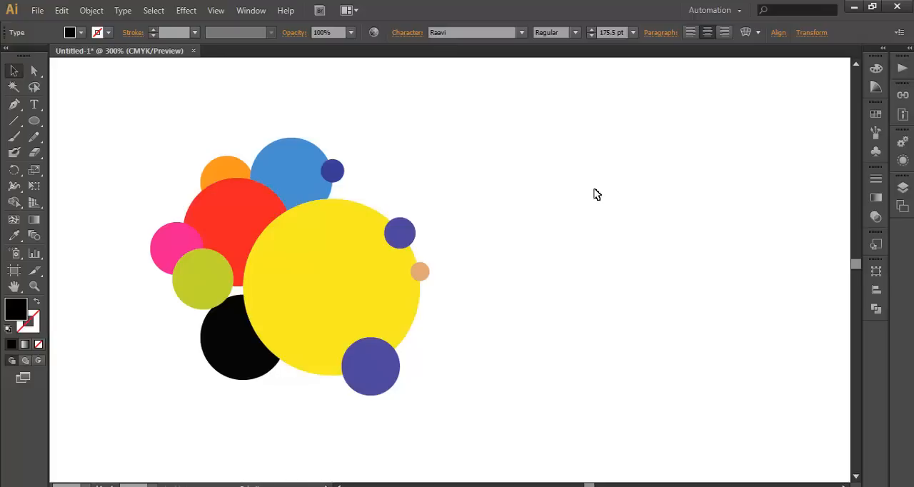
{"action": "mouse_move", "coordinate": [583, 57]}
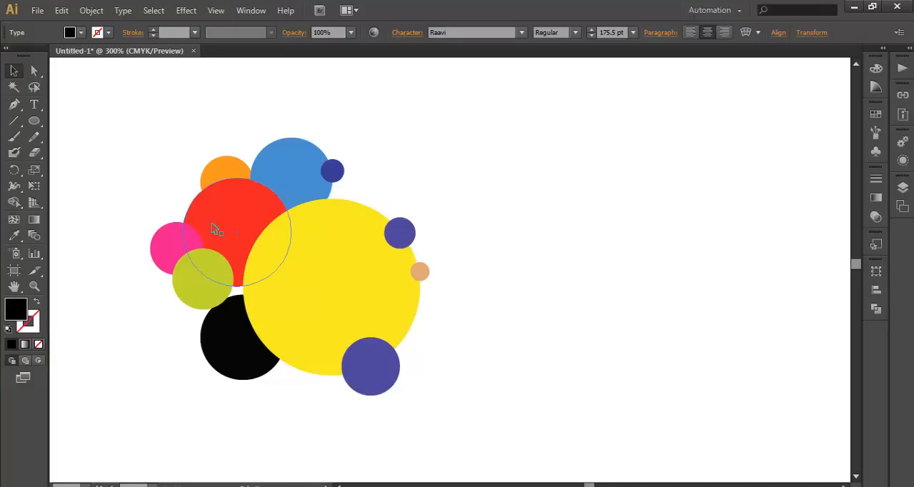
{"action": "mouse_move", "coordinate": [264, 209]}
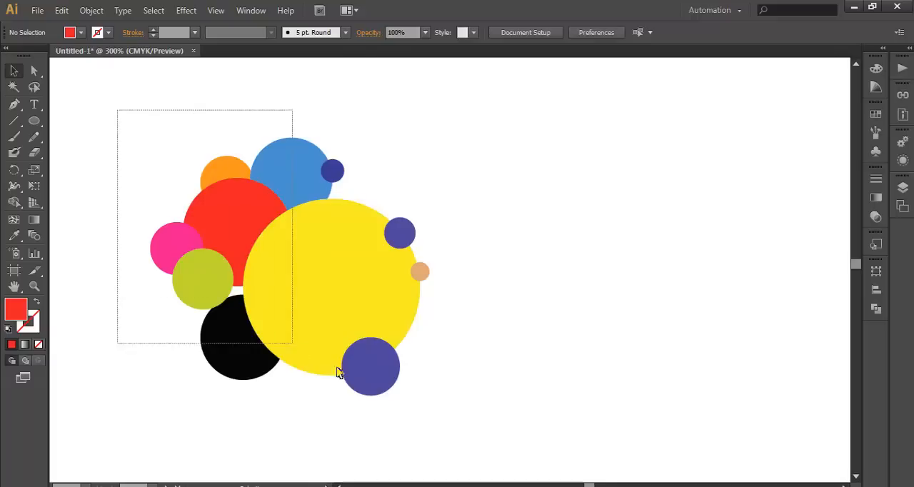
Step: Select every circle in the cluster and nudge them up and to the left
{"action": "key", "text": "ctrl+a"}
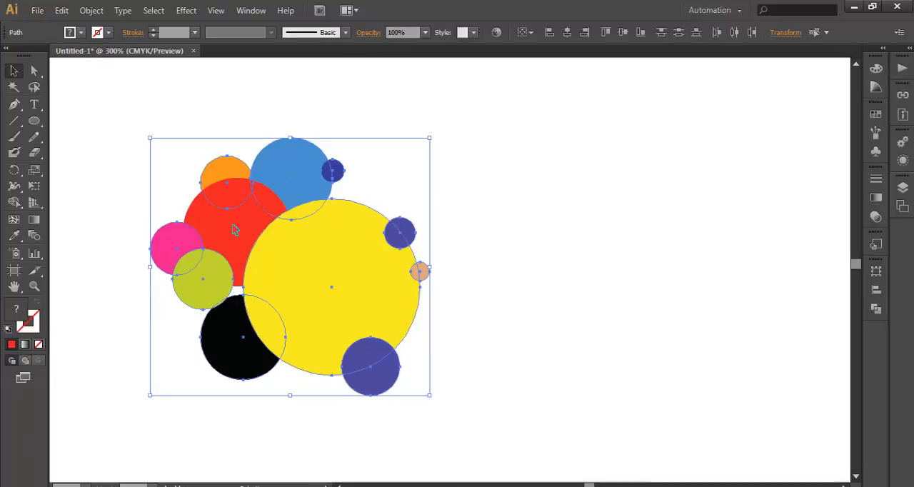
{"action": "mouse_move", "coordinate": [314, 242]}
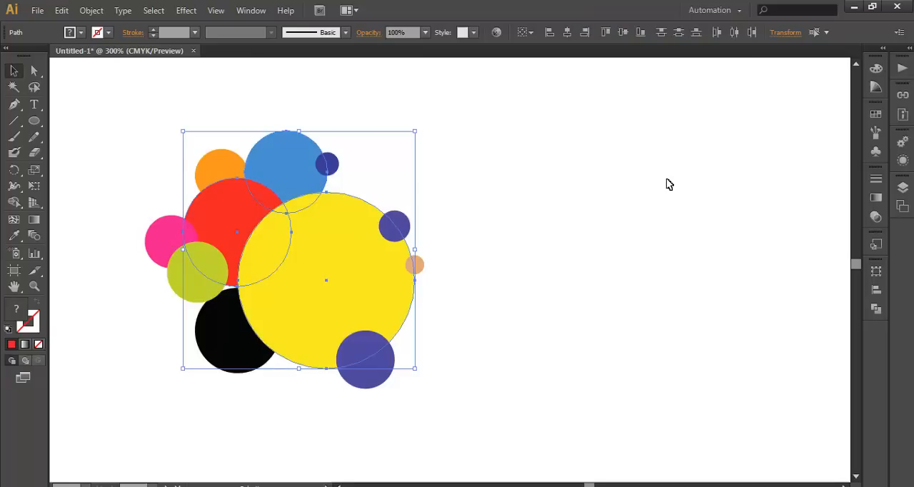
{"action": "left_click", "coordinate": [680, 182]}
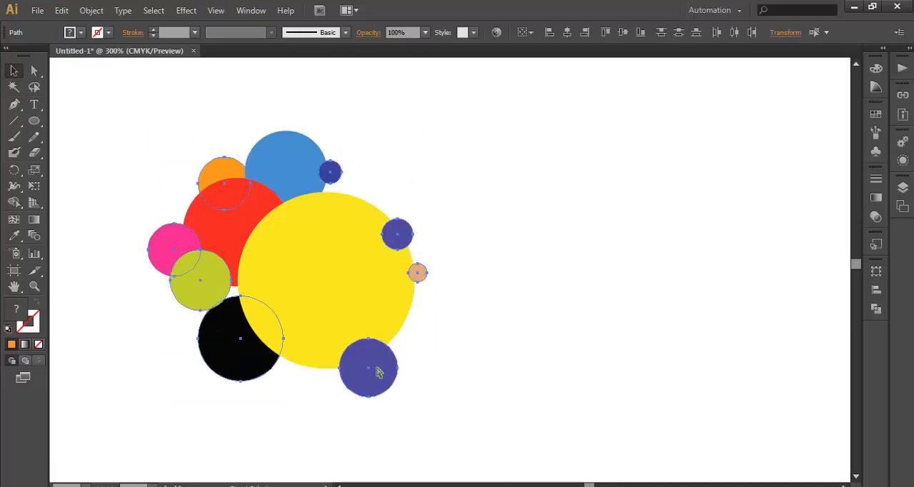
{"action": "key", "text": "ctrl+a"}
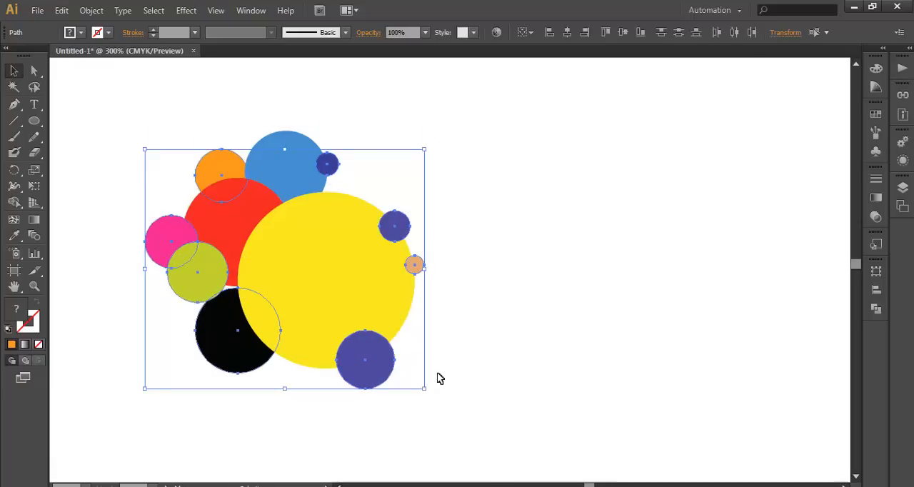
{"action": "left_click", "coordinate": [524, 352]}
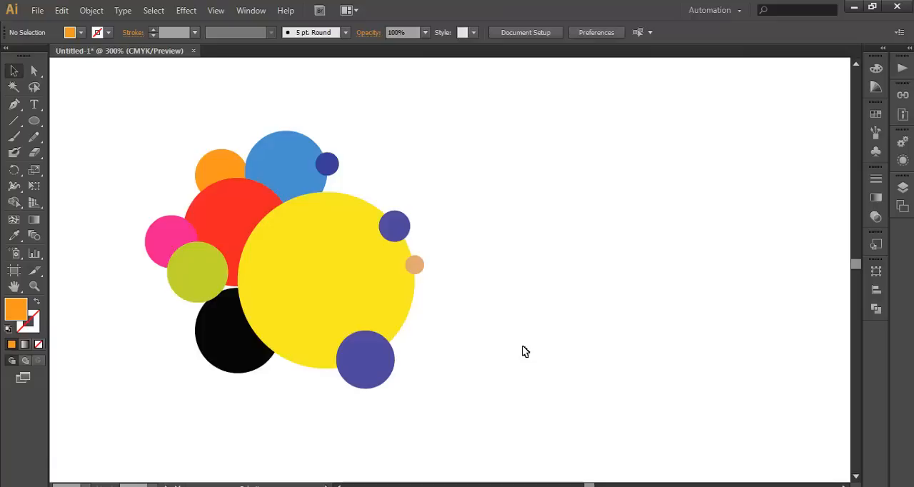
{"action": "mouse_move", "coordinate": [463, 344]}
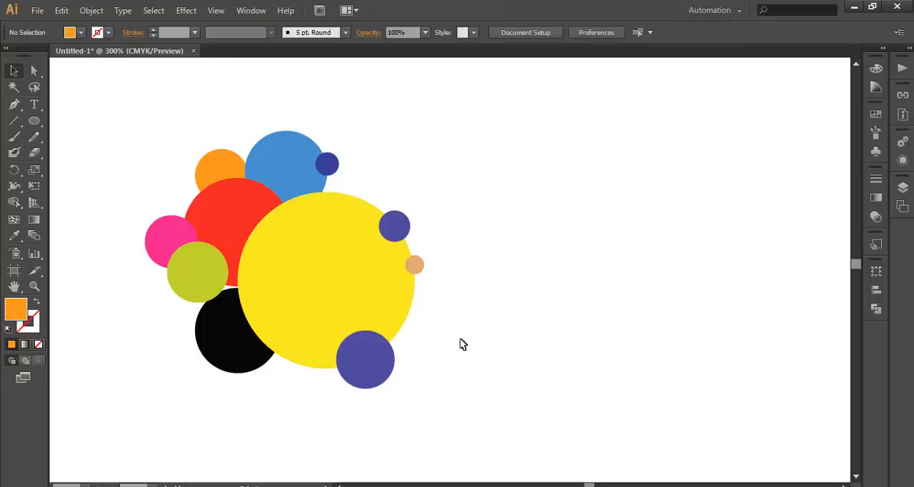
Step: Select the black circle at the bottom of the cluster and hide it
{"action": "left_click", "coordinate": [238, 333]}
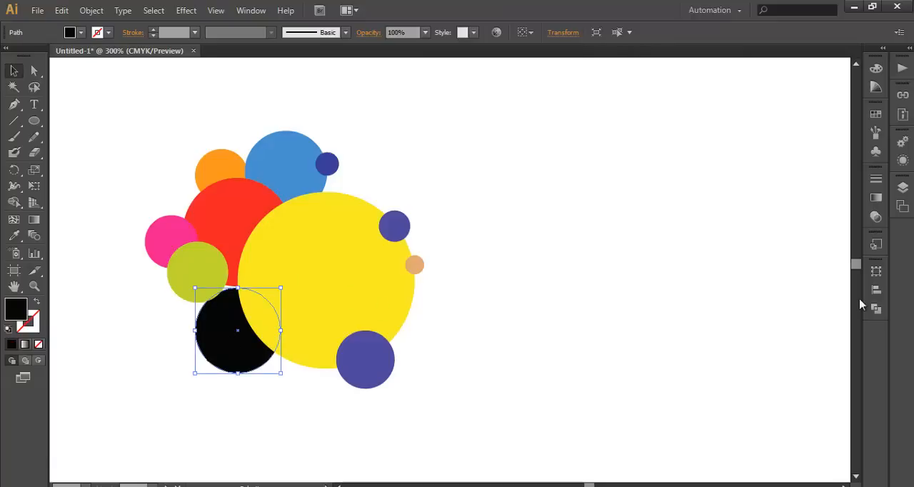
{"action": "key", "text": "Delete"}
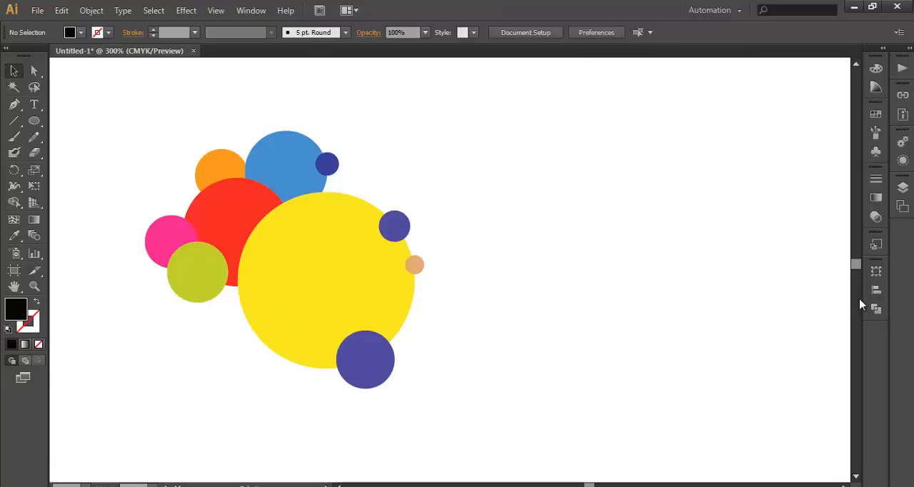
{"action": "mouse_move", "coordinate": [346, 272]}
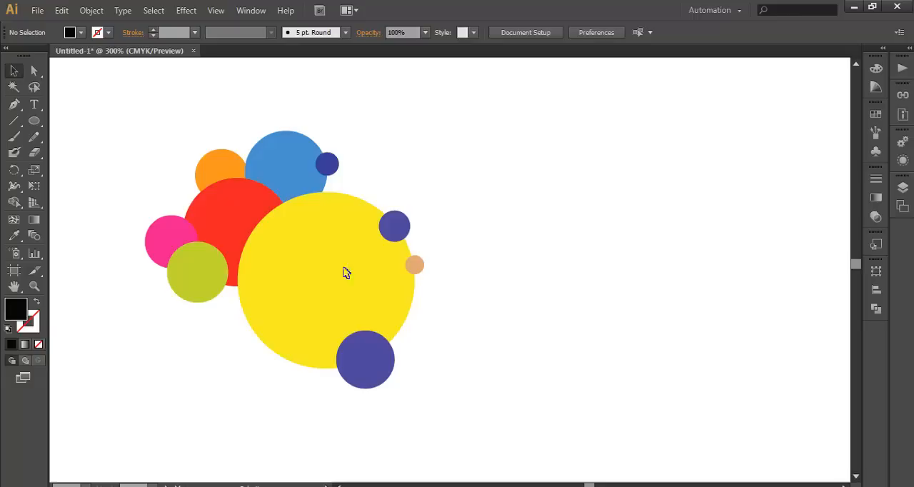
{"action": "mouse_move", "coordinate": [300, 208]}
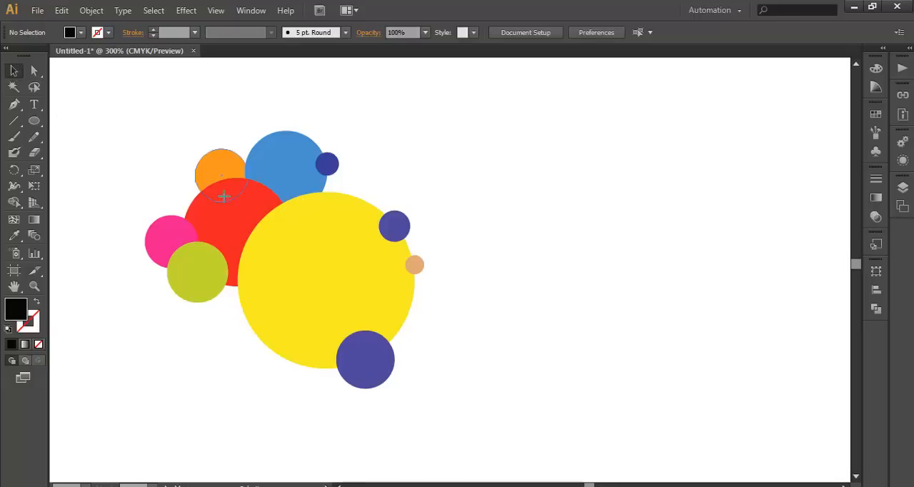
Step: Reveal the hidden black circle so it reappears beneath the yellow one
{"action": "left_click", "coordinate": [168, 240]}
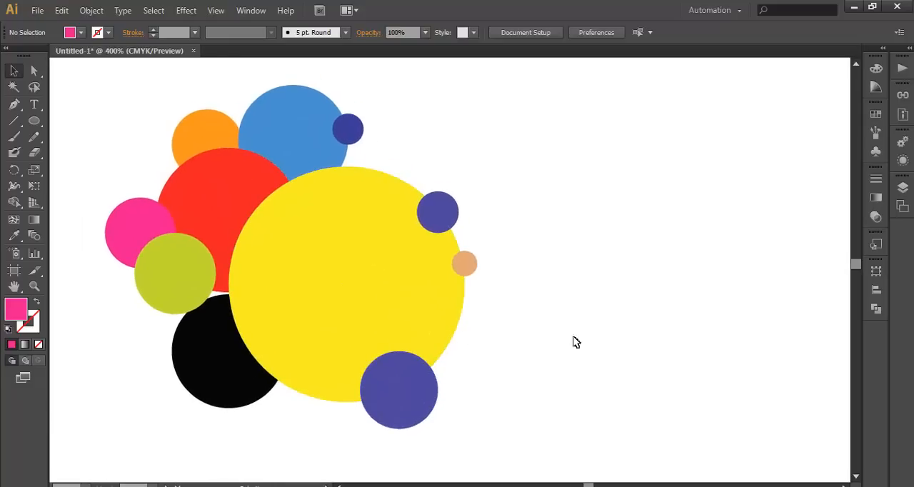
{"action": "mouse_move", "coordinate": [583, 340]}
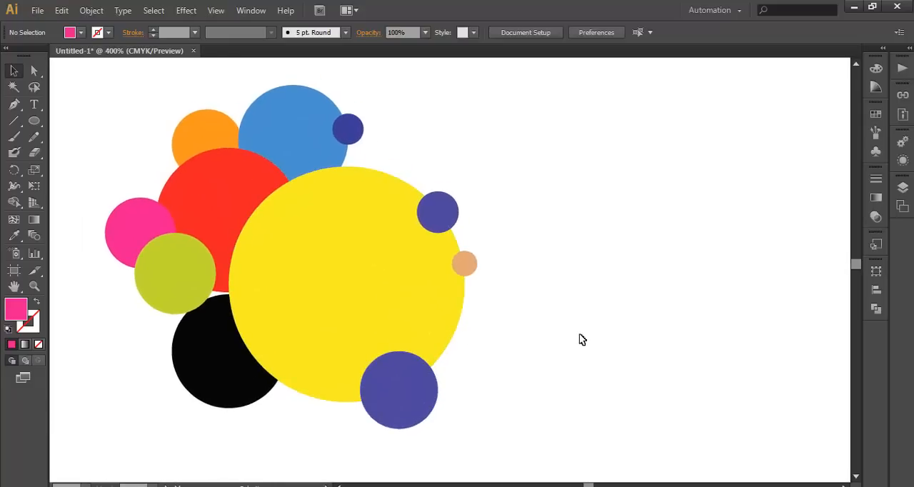